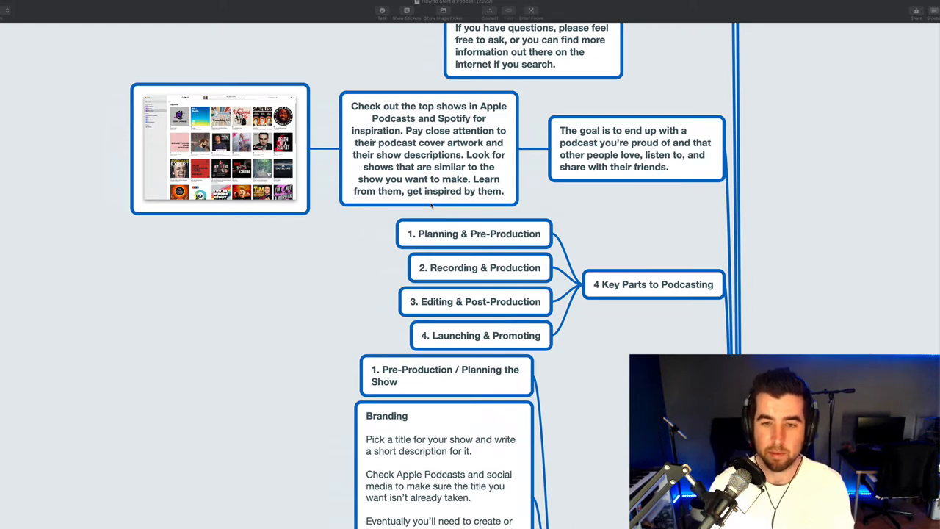
scroll(down, 3)
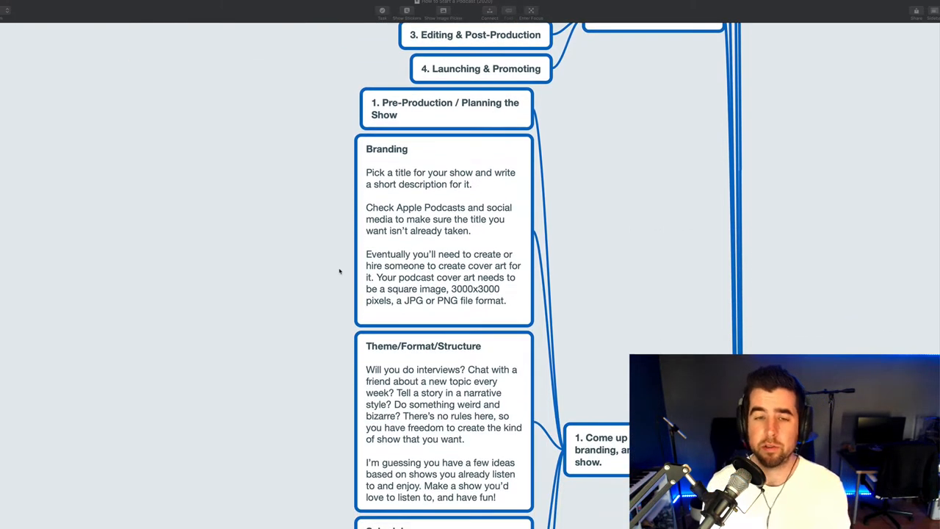
scroll(down, 3)
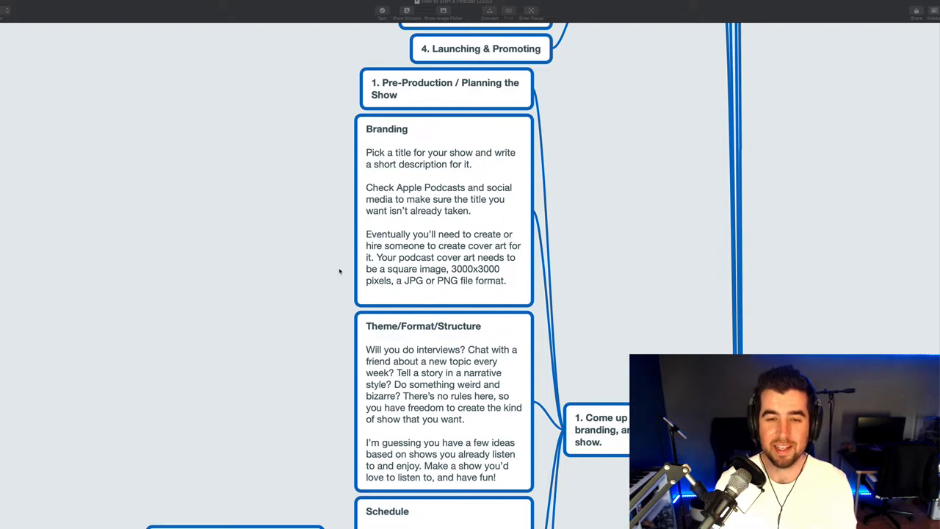
scroll(down, 3)
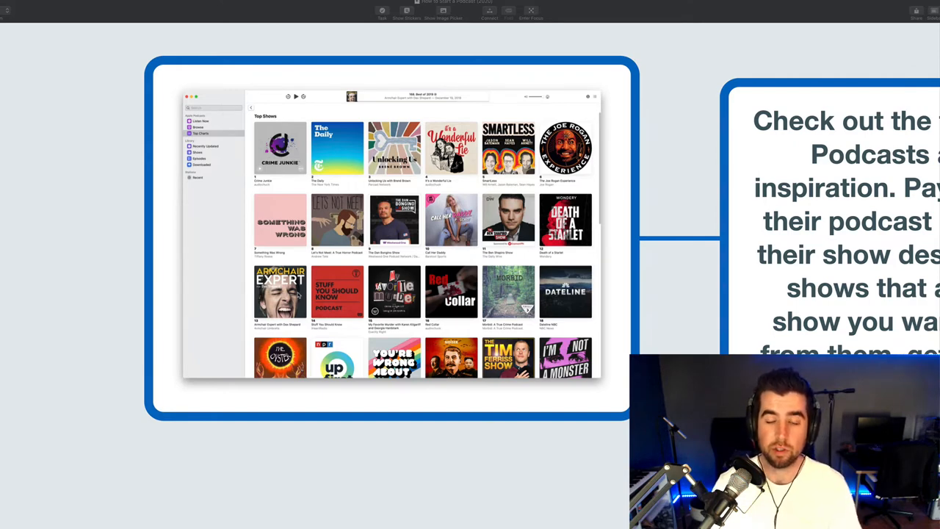
mouse_move(551, 326)
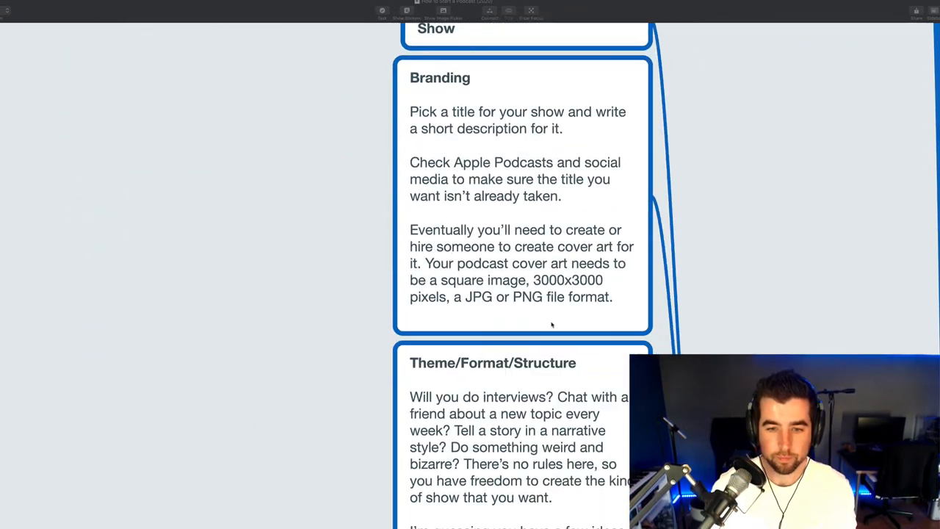
scroll(down, 3)
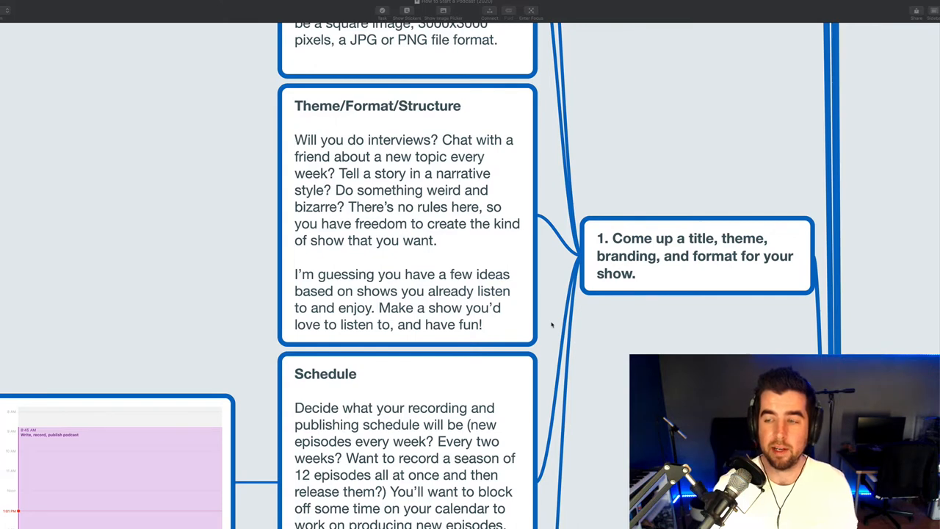
scroll(down, 3)
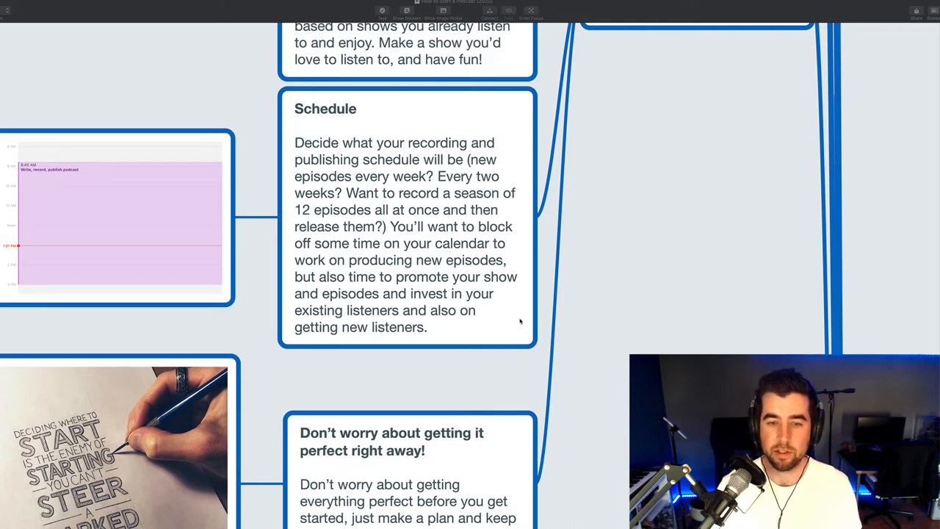
scroll(down, 3)
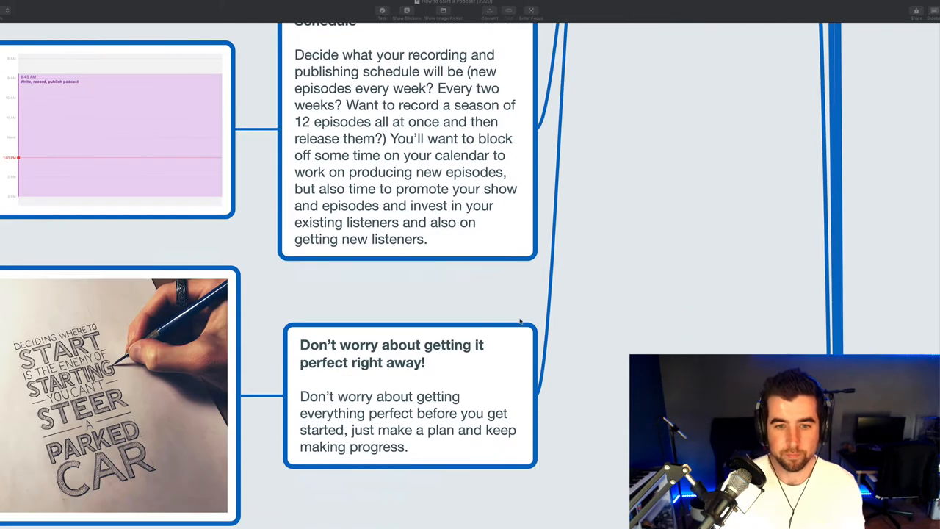
scroll(down, 3)
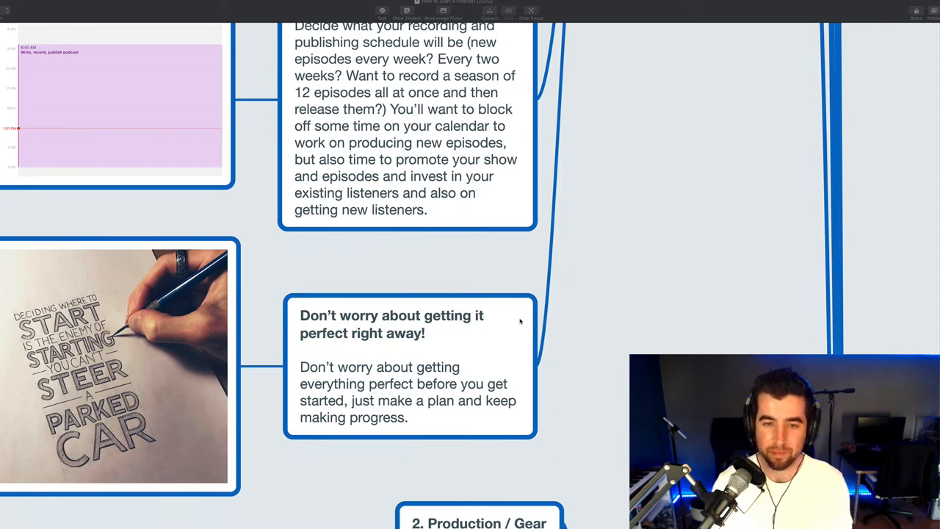
scroll(down, 3)
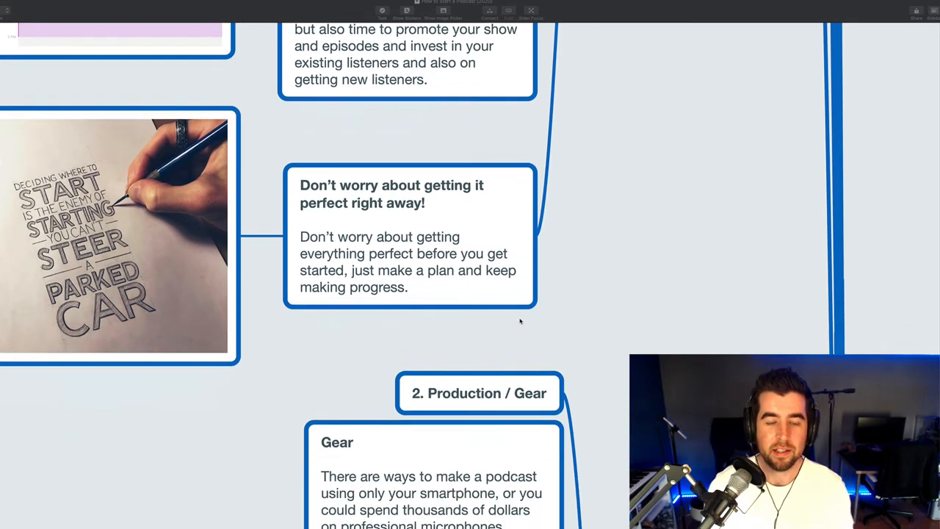
scroll(down, 3)
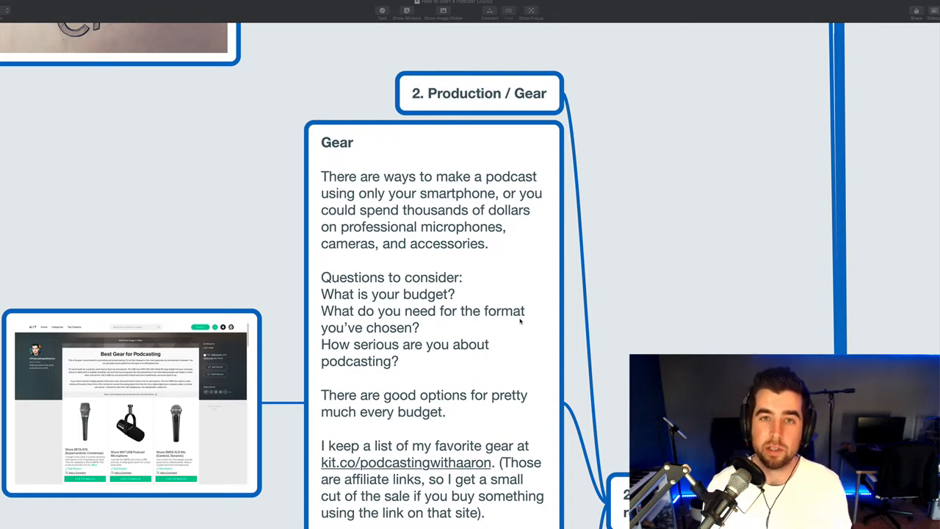
scroll(down, 3)
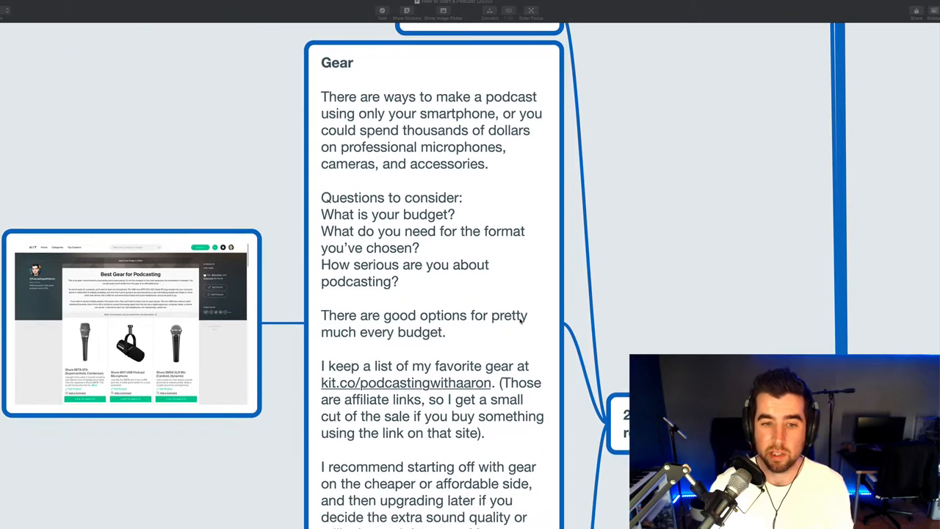
scroll(down, 3)
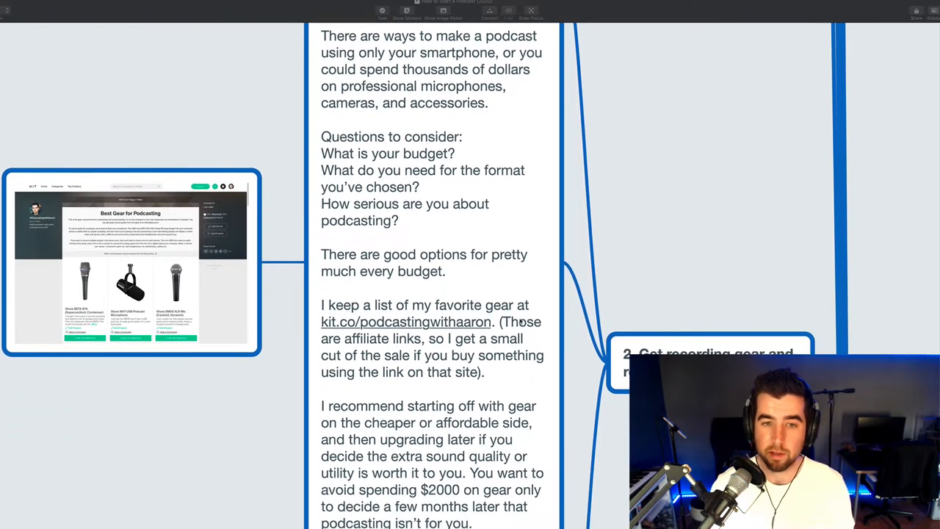
scroll(down, 3)
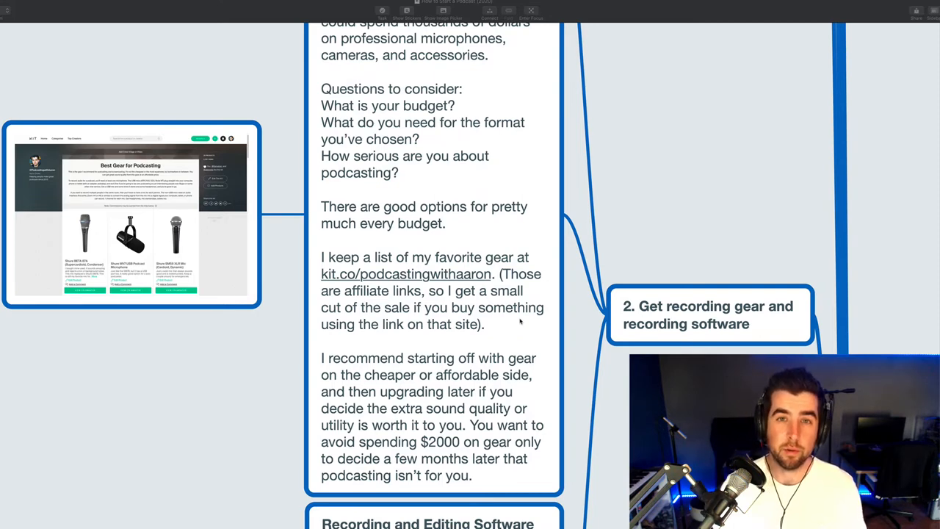
scroll(down, 3)
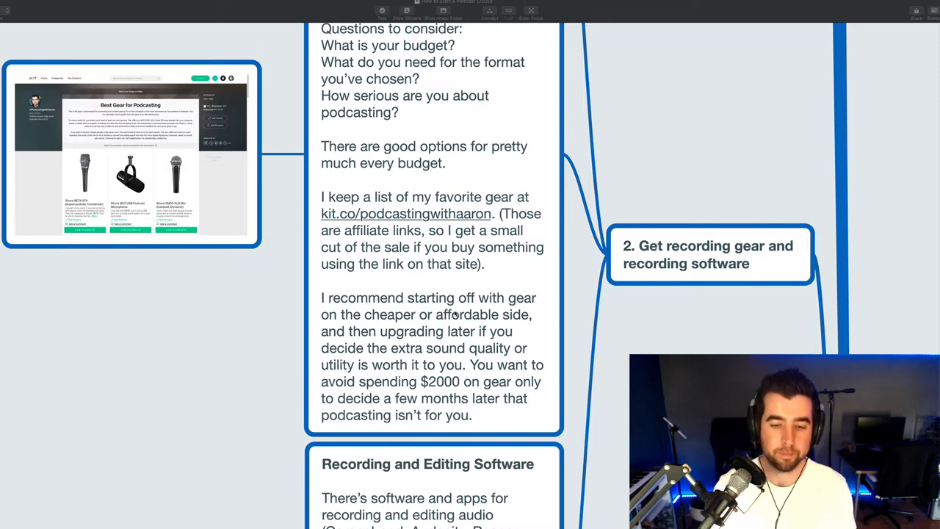
scroll(down, 3)
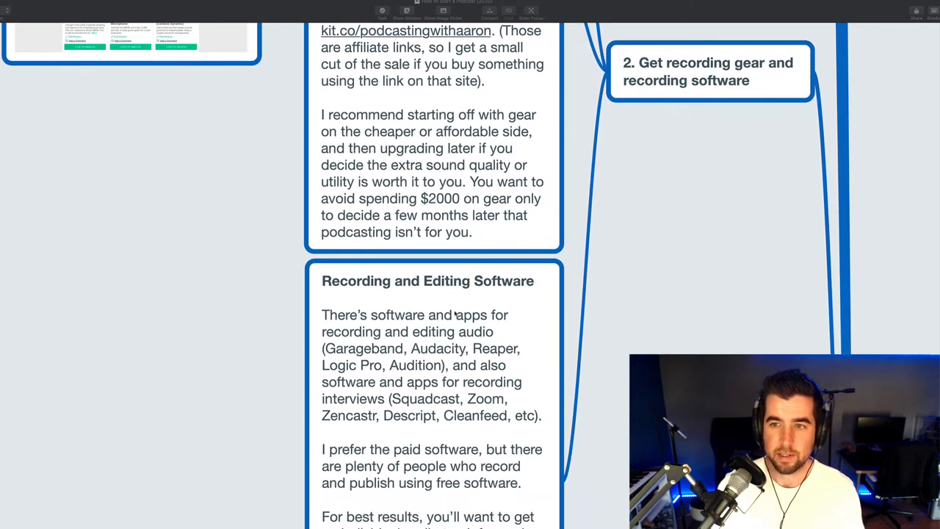
scroll(down, 3)
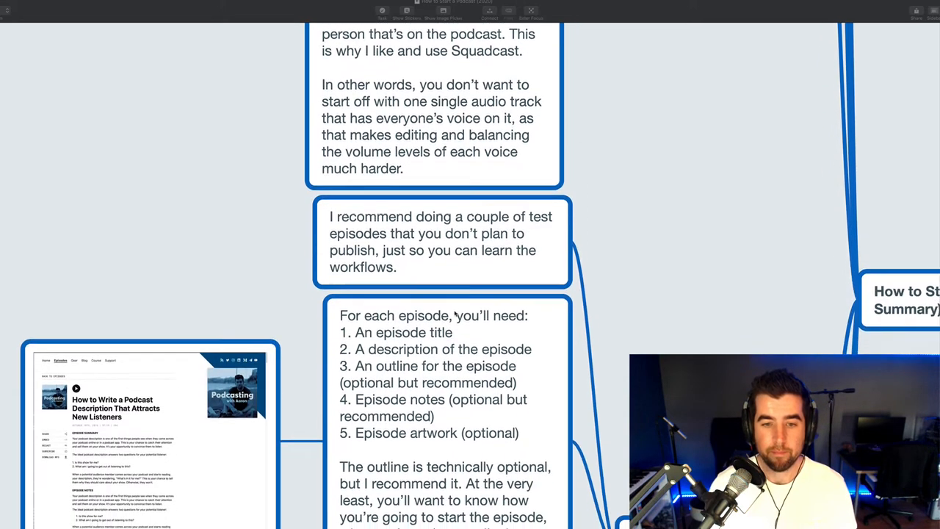
scroll(down, 3)
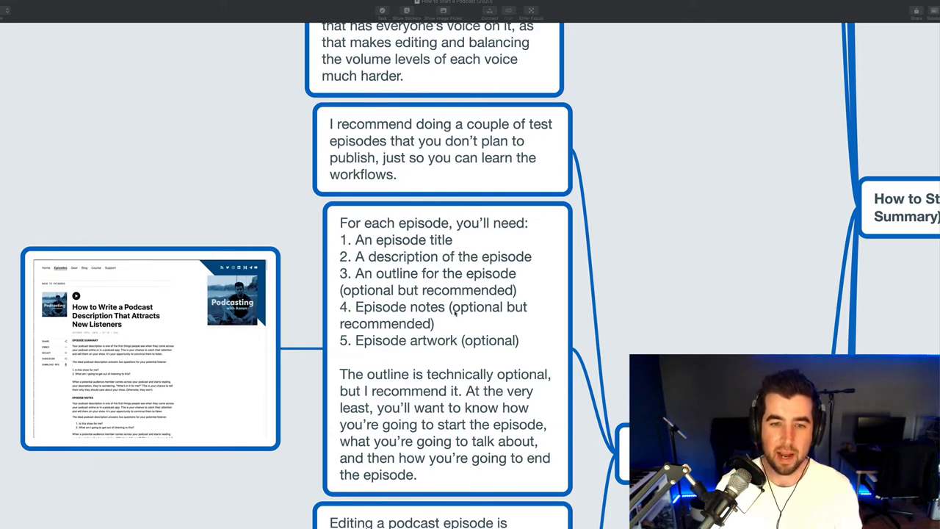
scroll(down, 3)
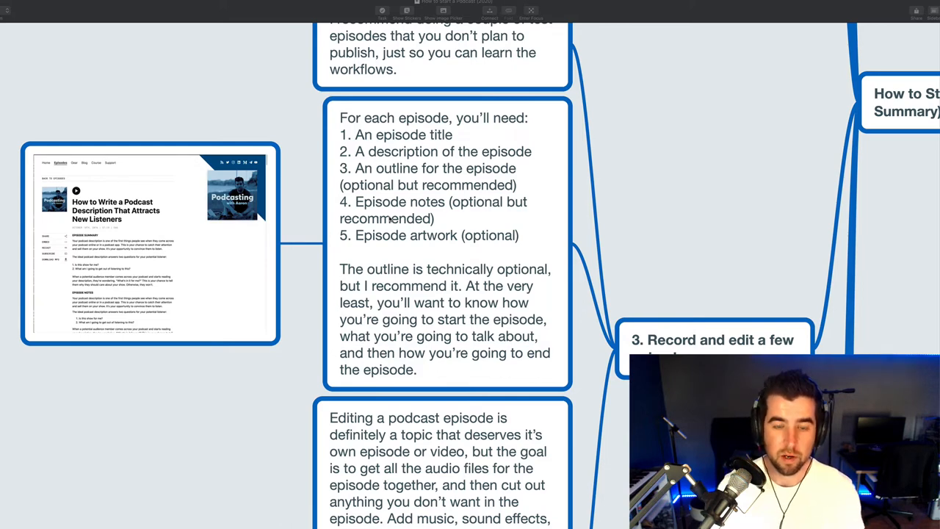
scroll(down, 3)
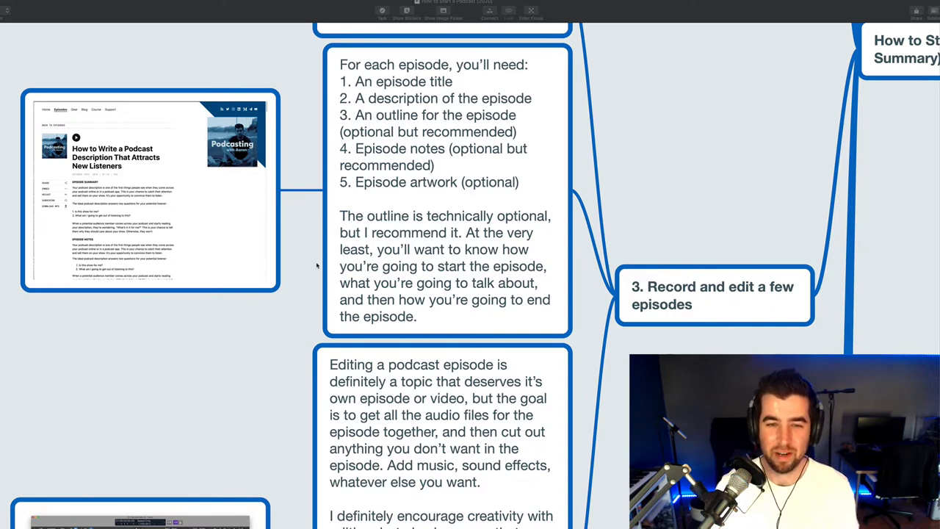
scroll(down, 3)
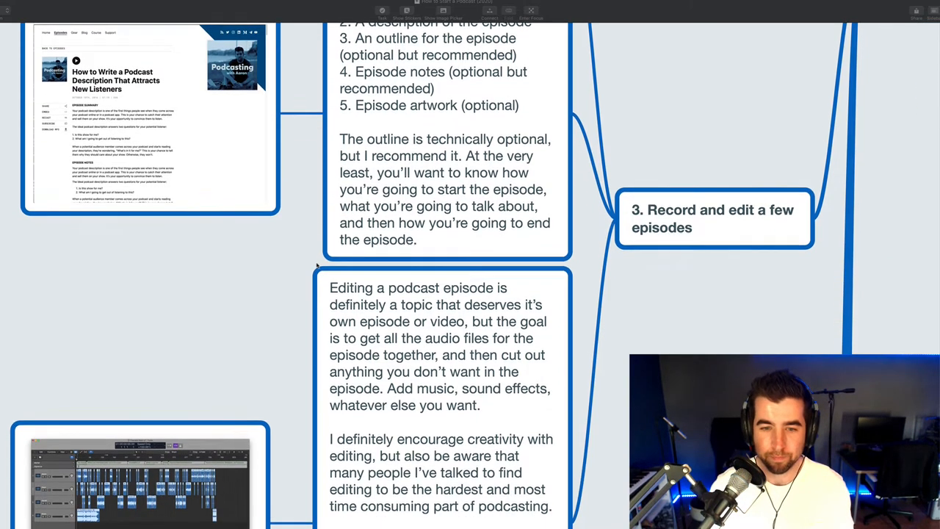
scroll(down, 3)
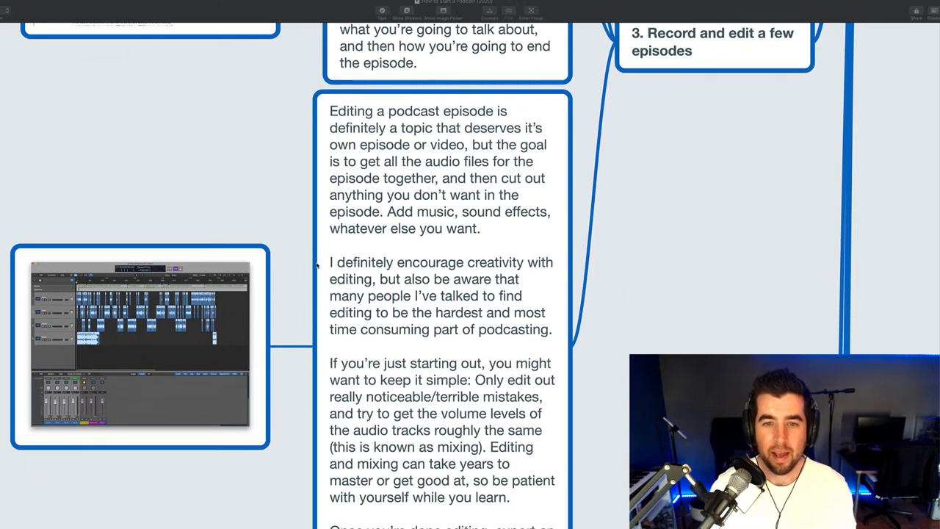
scroll(down, 3)
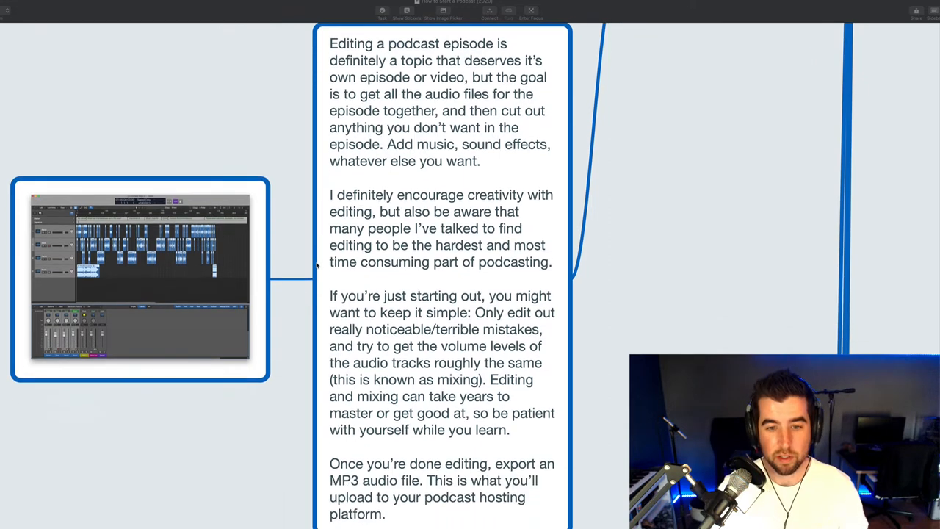
scroll(down, 3)
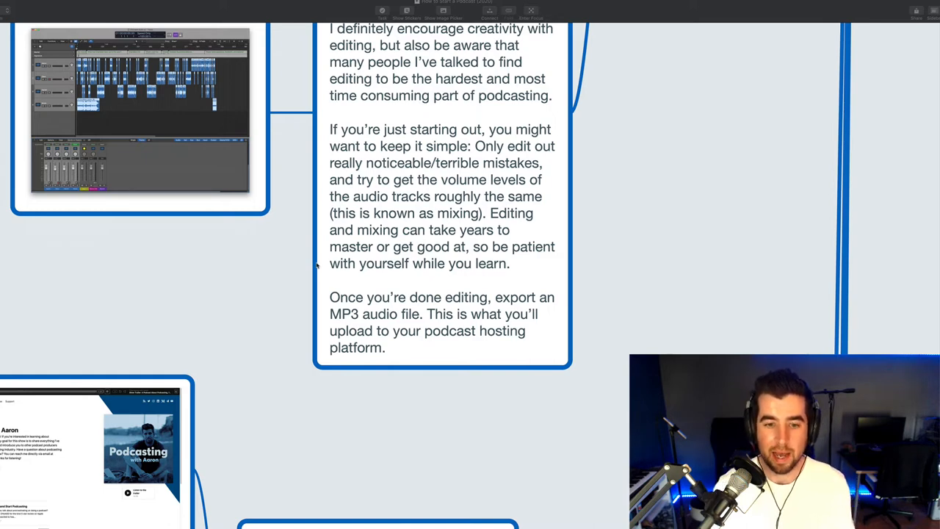
scroll(down, 3)
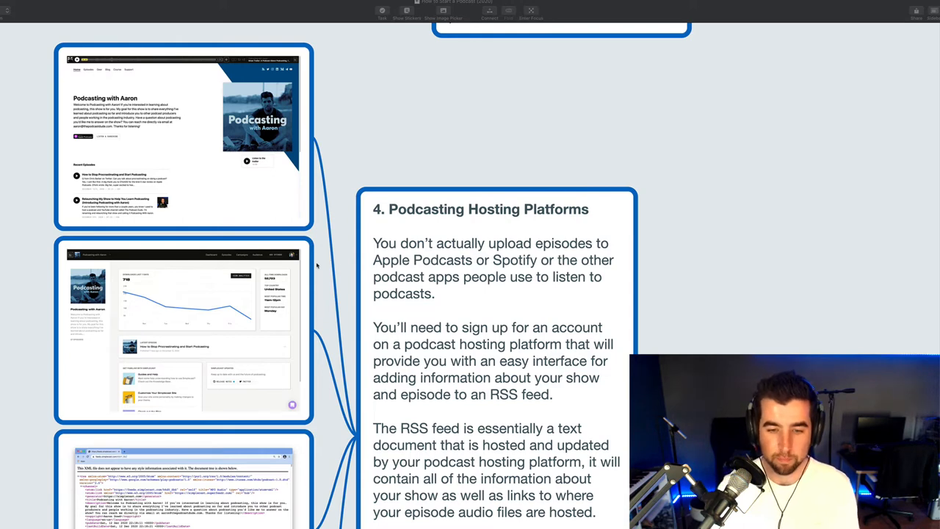
scroll(down, 3)
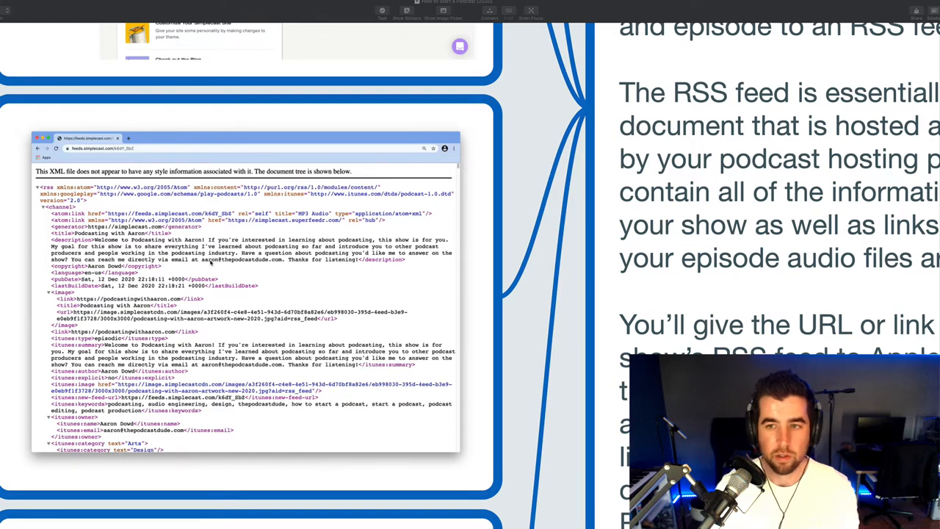
scroll(down, 3)
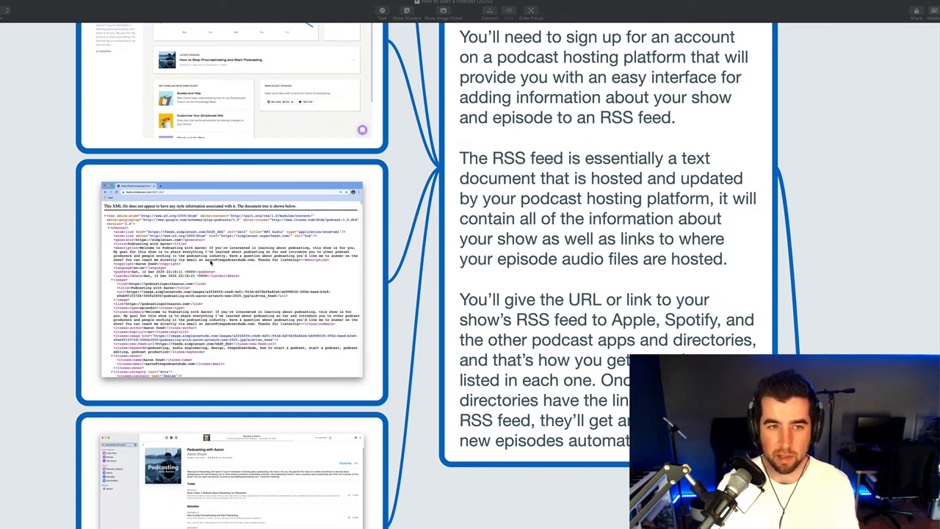
scroll(down, 3)
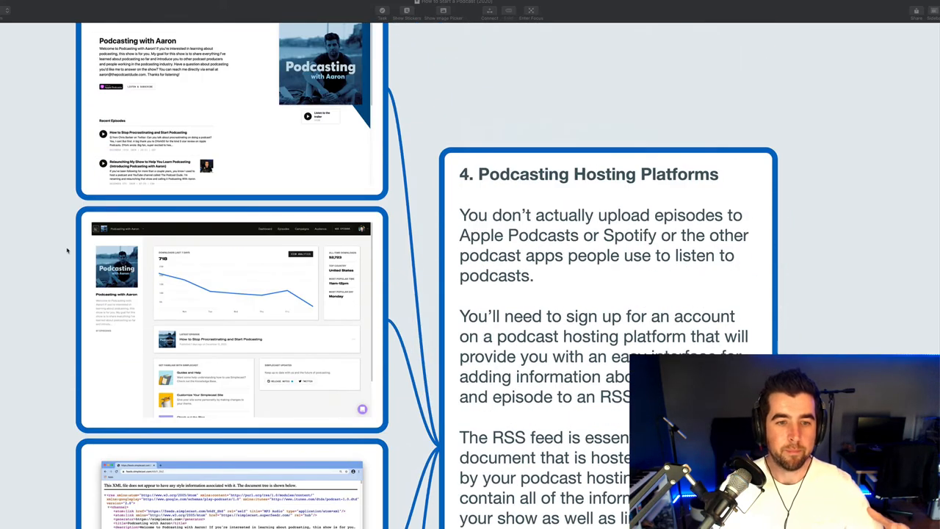
scroll(down, 3)
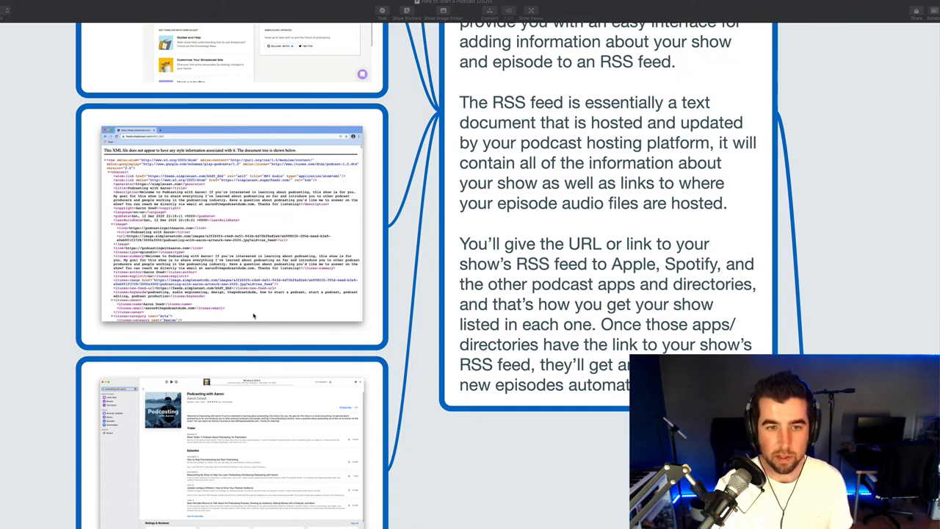
scroll(down, 3)
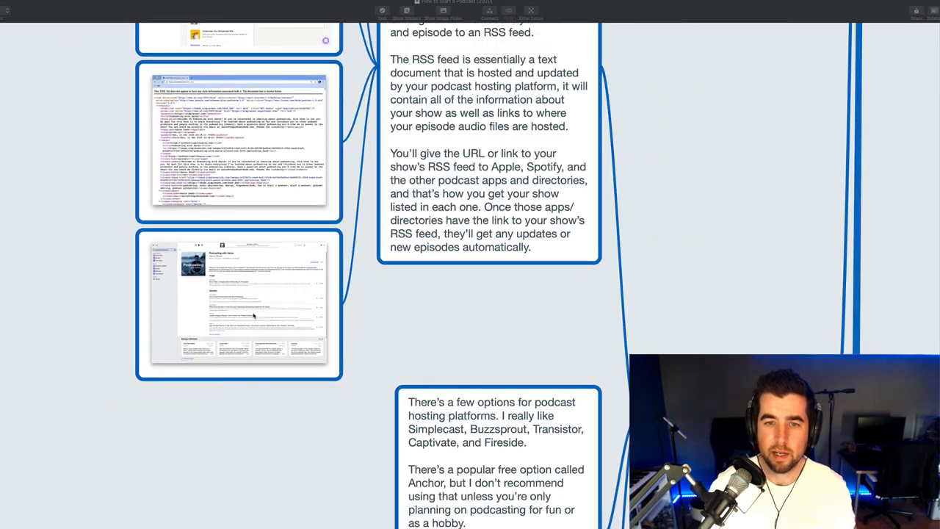
scroll(down, 3)
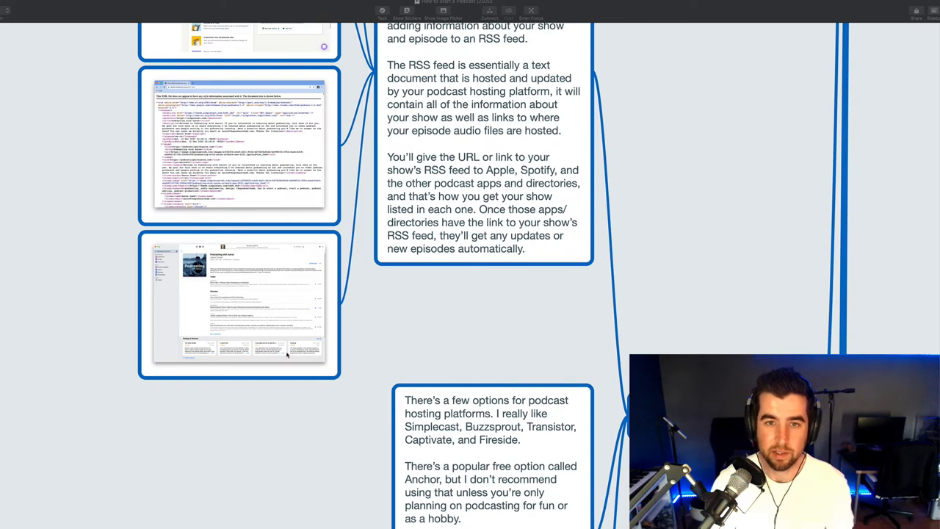
scroll(down, 3)
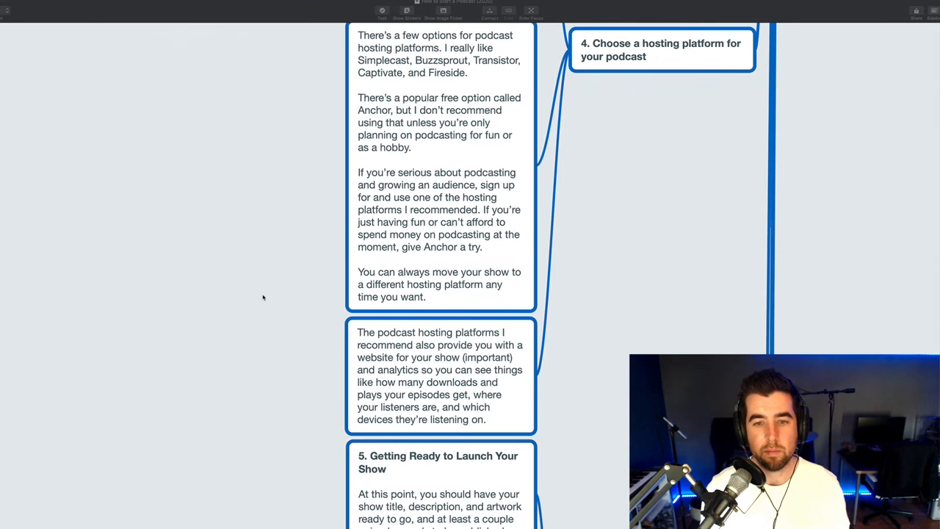
scroll(down, 3)
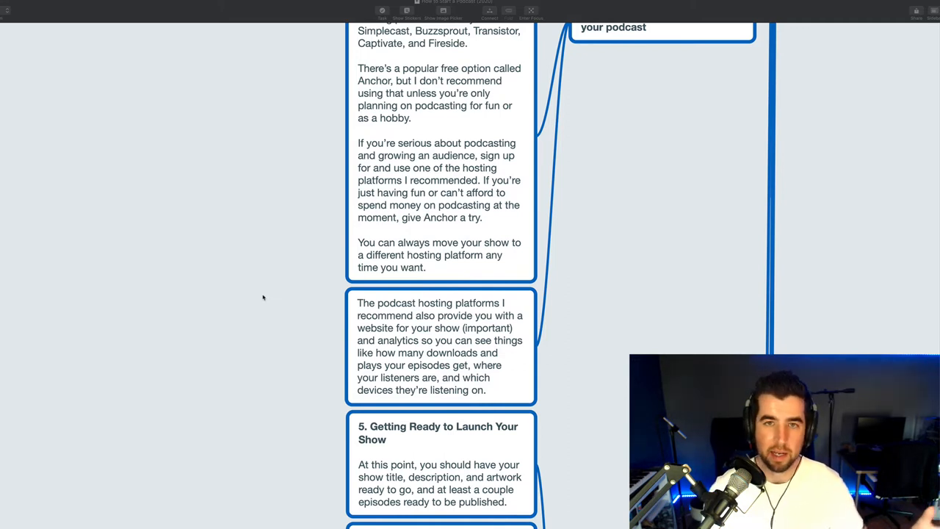
scroll(down, 3)
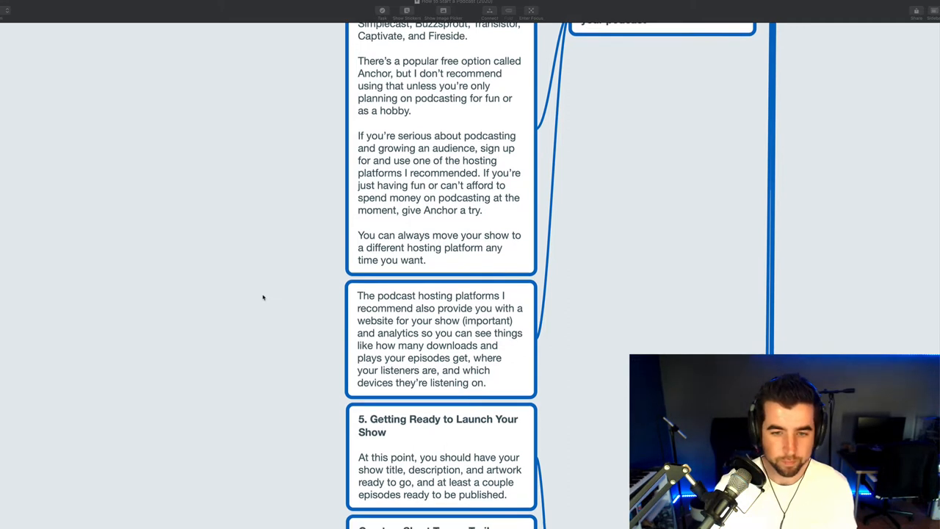
scroll(down, 3)
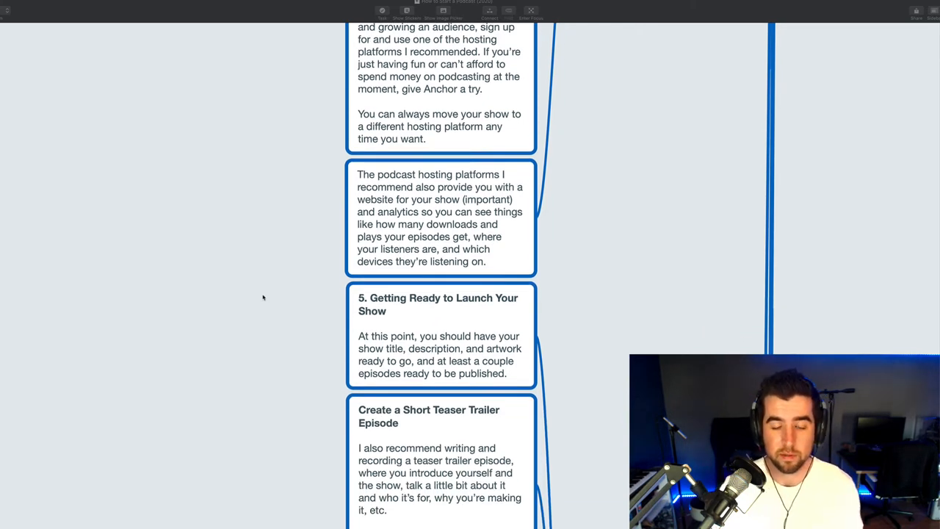
scroll(down, 3)
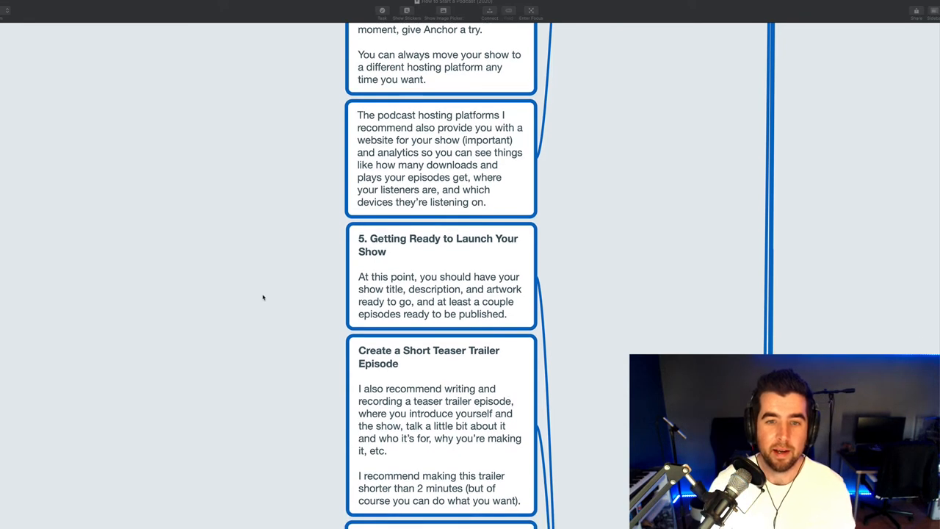
scroll(down, 3)
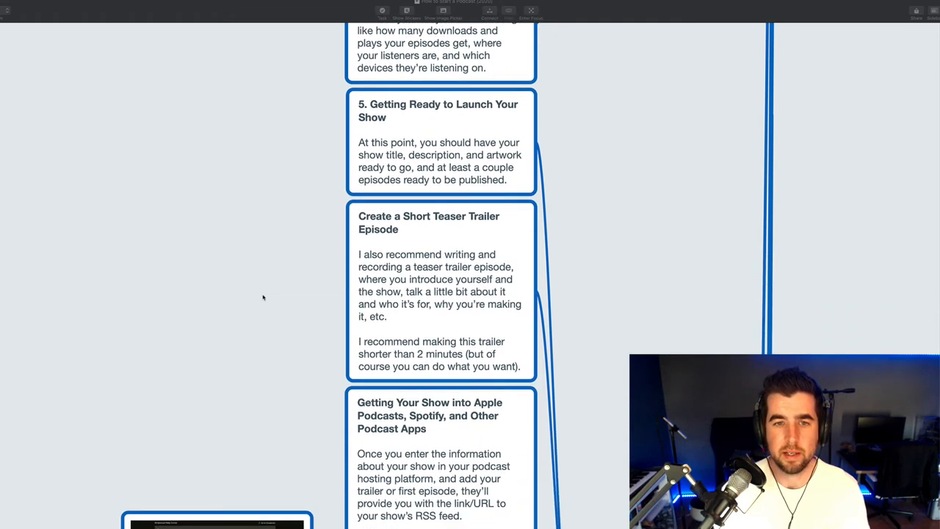
scroll(down, 3)
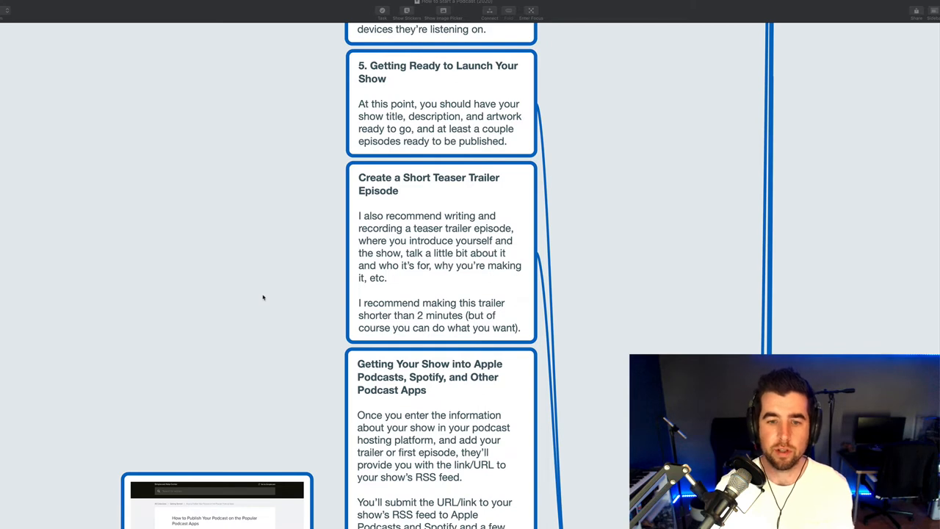
scroll(down, 3)
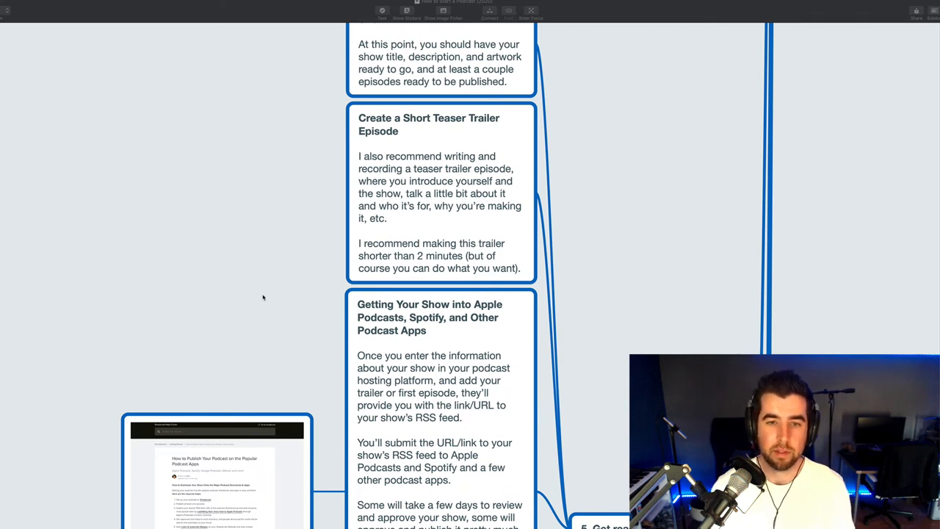
scroll(down, 3)
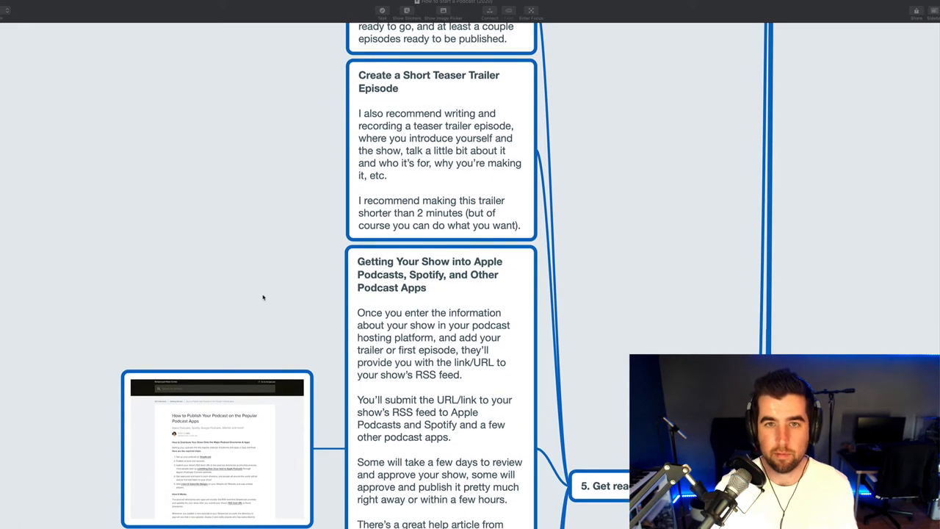
scroll(down, 3)
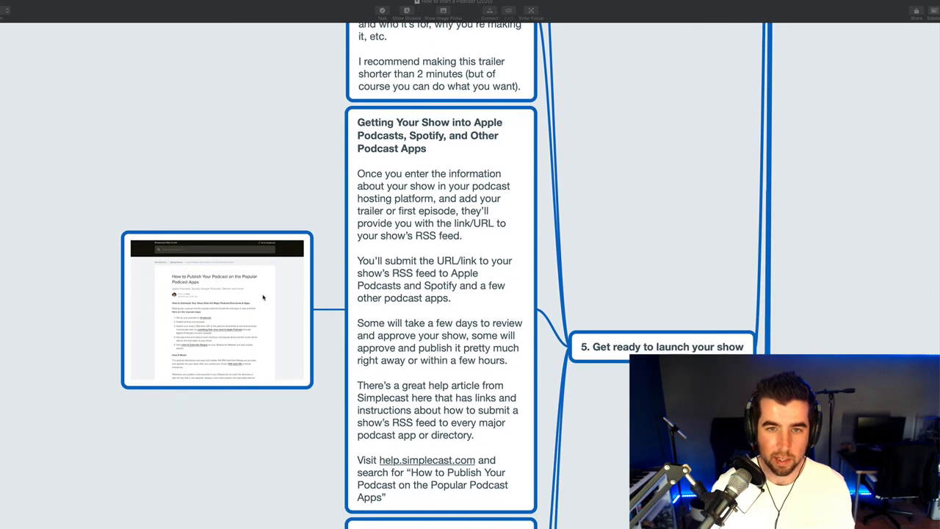
scroll(down, 3)
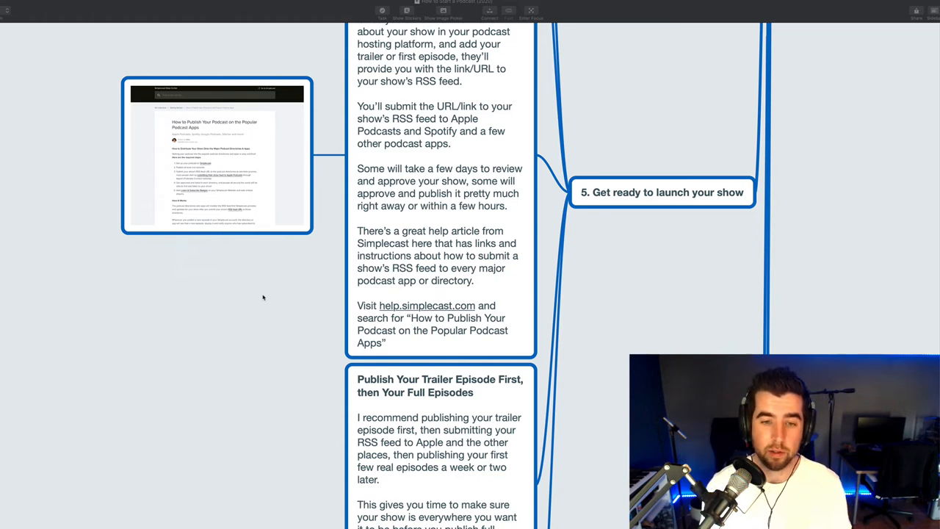
mouse_move(315, 247)
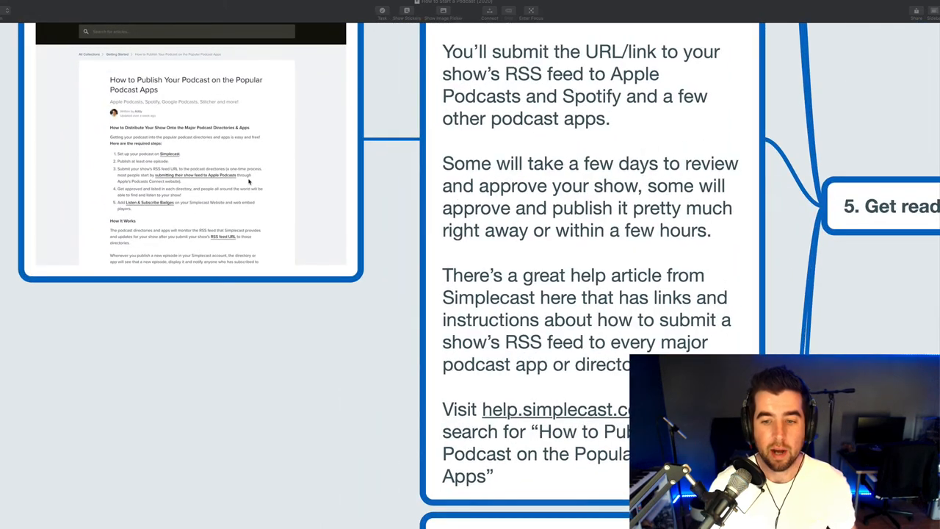
scroll(down, 3)
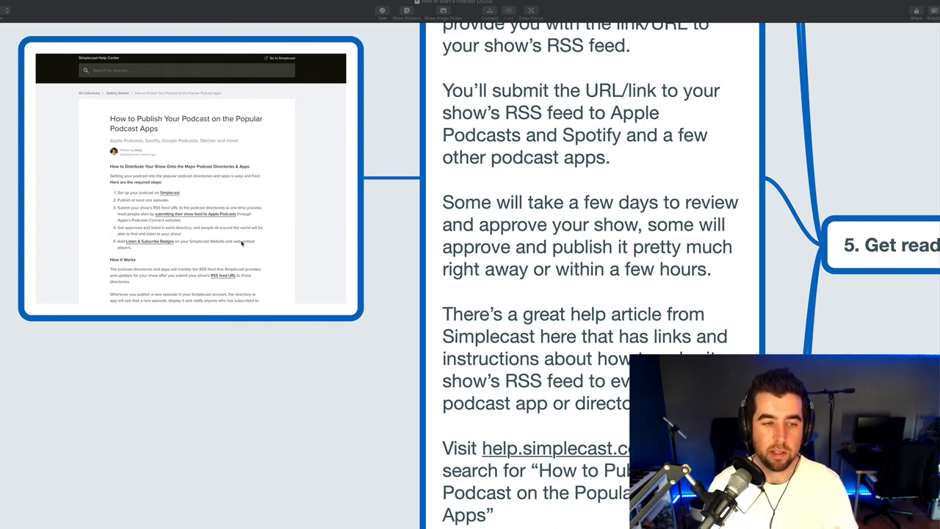
mouse_move(276, 227)
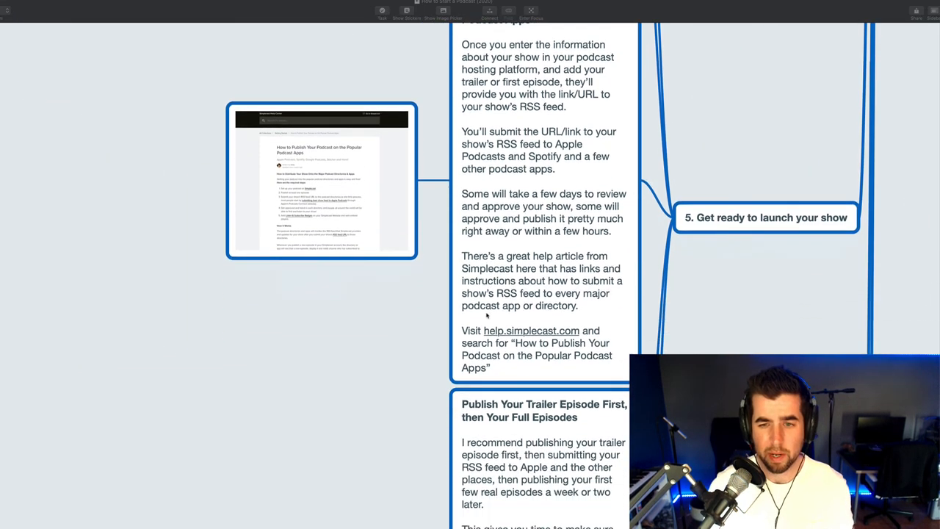
scroll(down, 3)
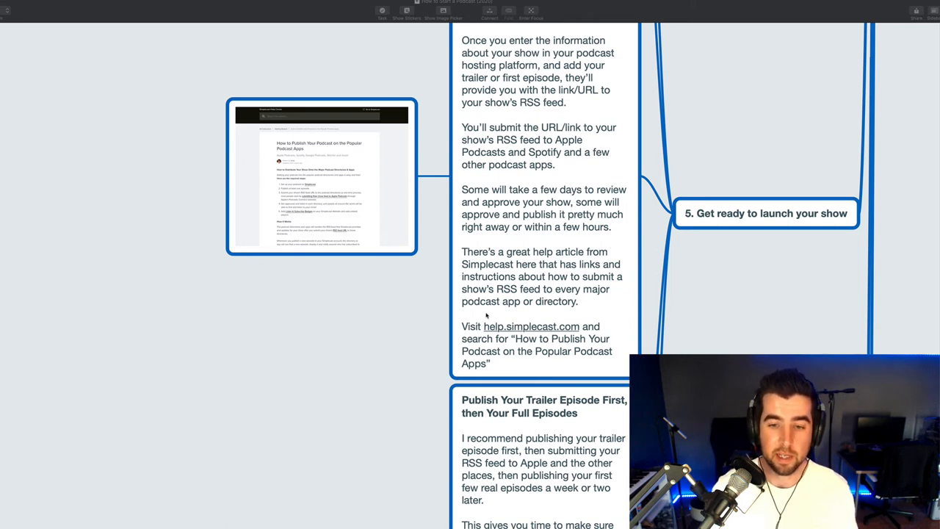
scroll(down, 3)
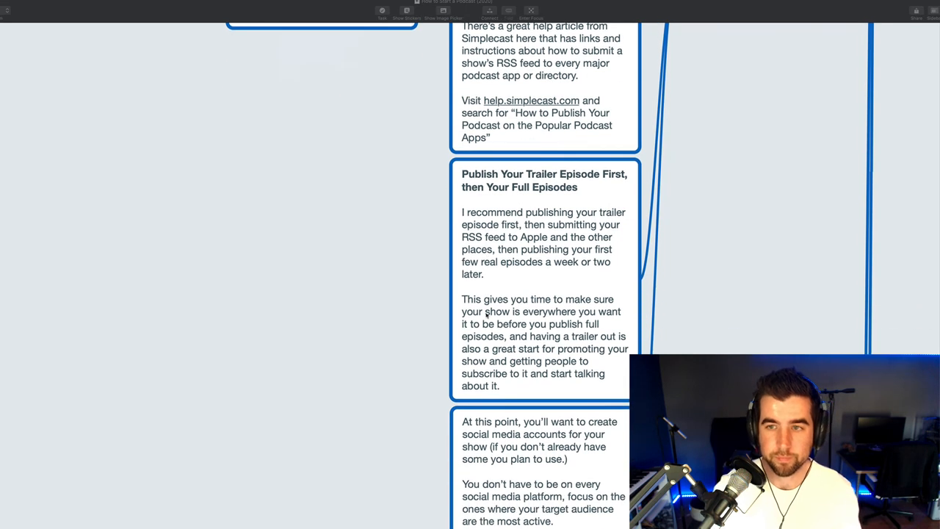
scroll(down, 3)
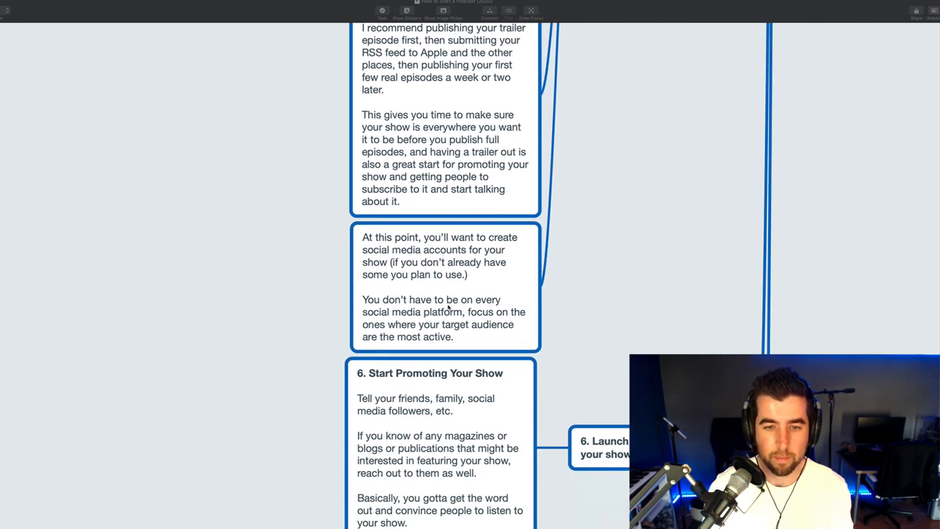
scroll(down, 3)
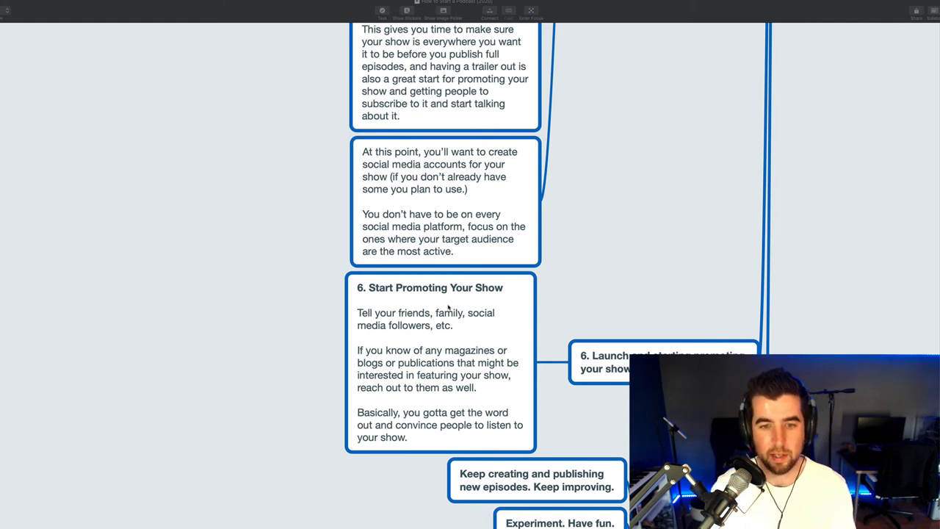
scroll(down, 3)
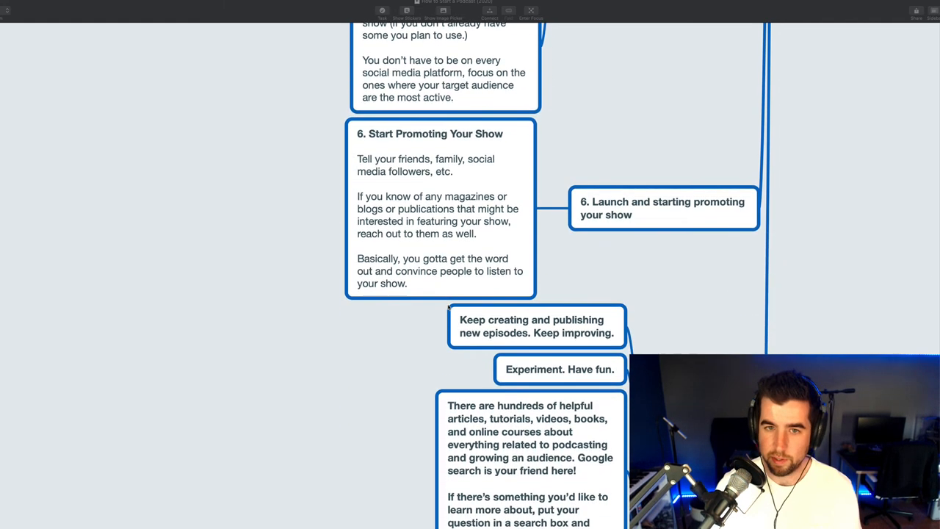
scroll(down, 3)
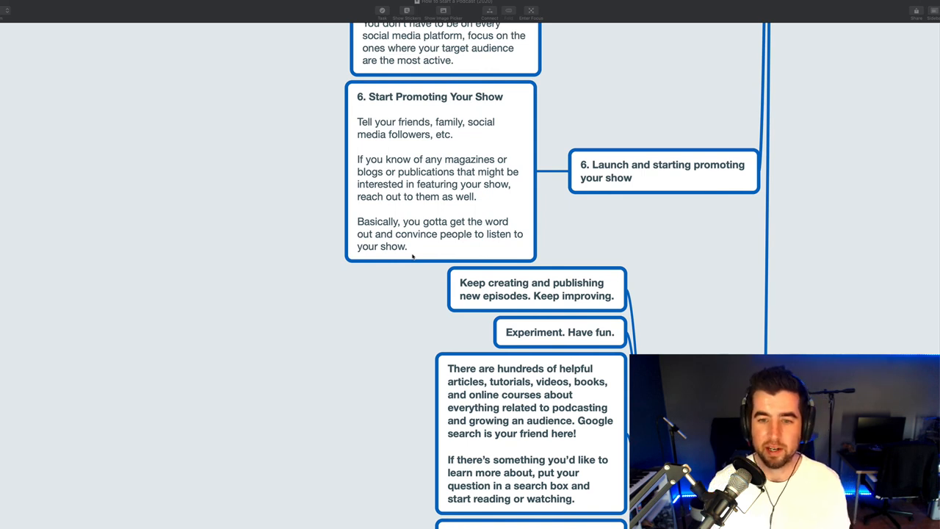
scroll(down, 3)
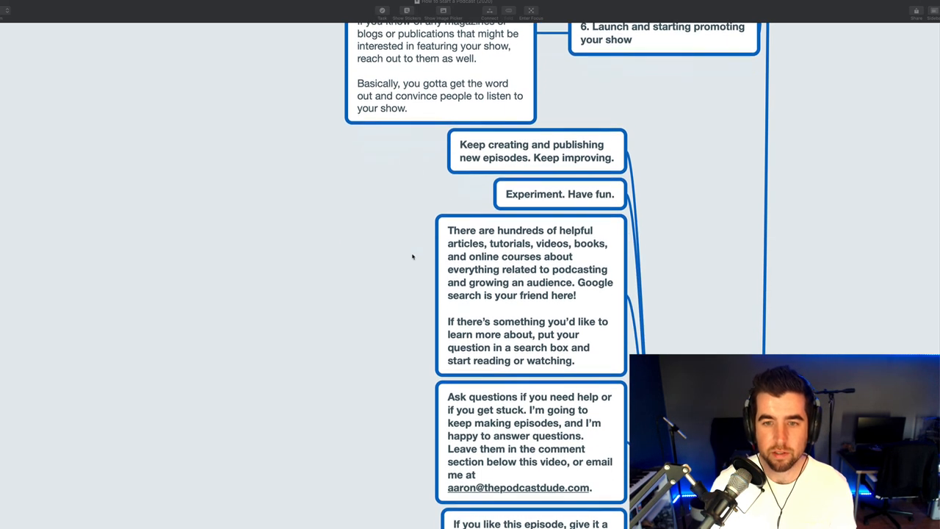
scroll(down, 3)
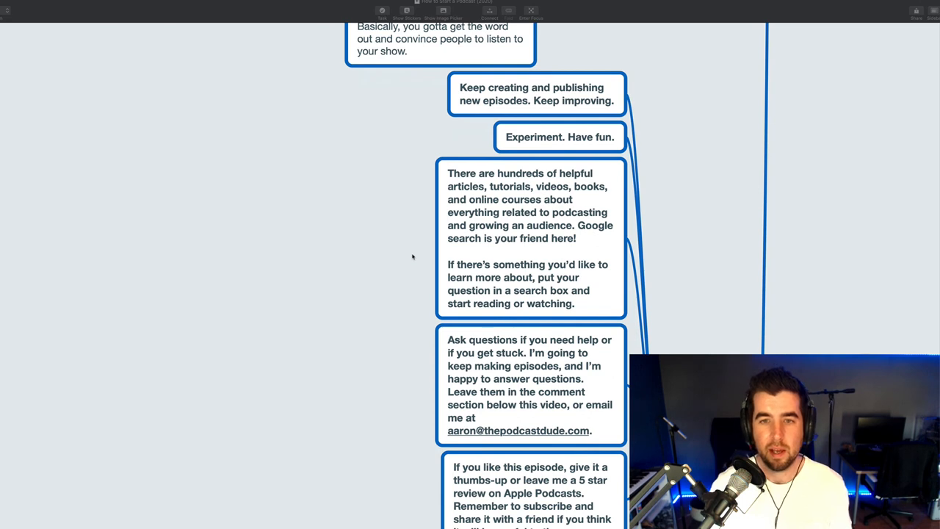